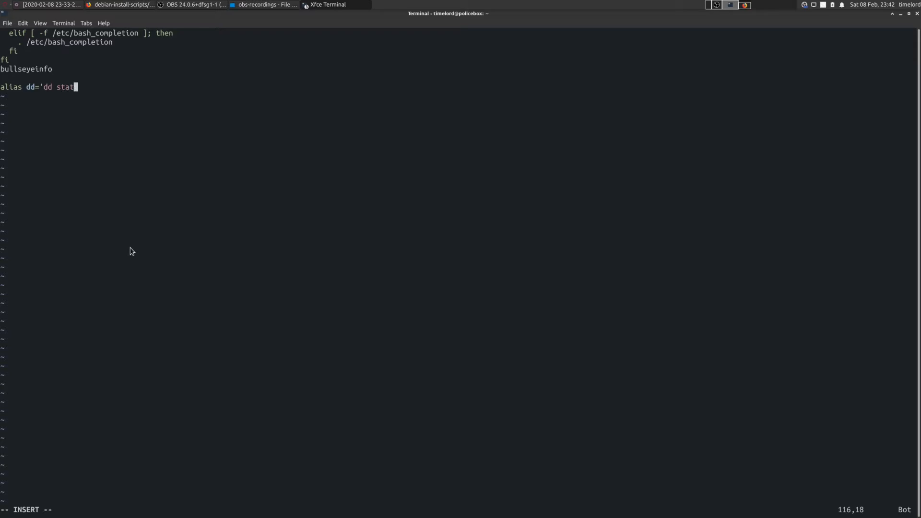
- Complete the alias dd='dd status=progress' in .bashrc, save and quit Vim
{"action": "type", "text": "us=progress'"}
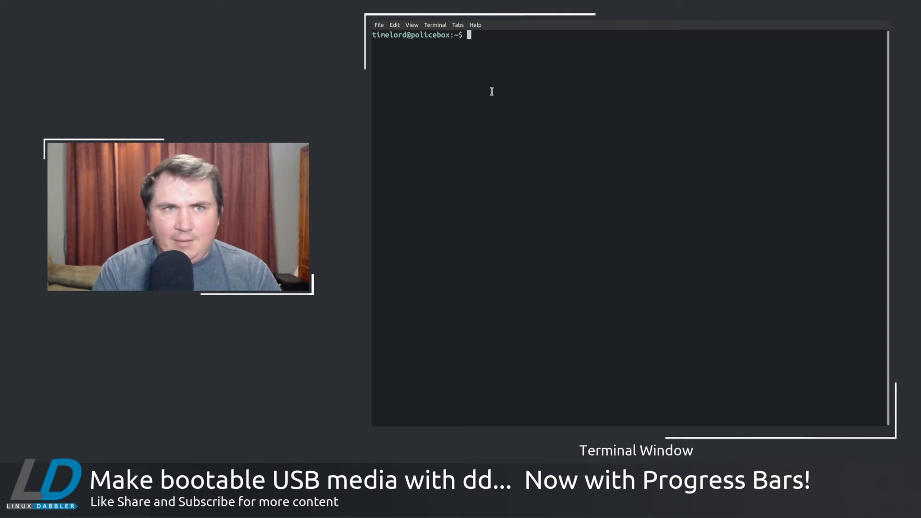
{"action": "type", "text": "lsblk"}
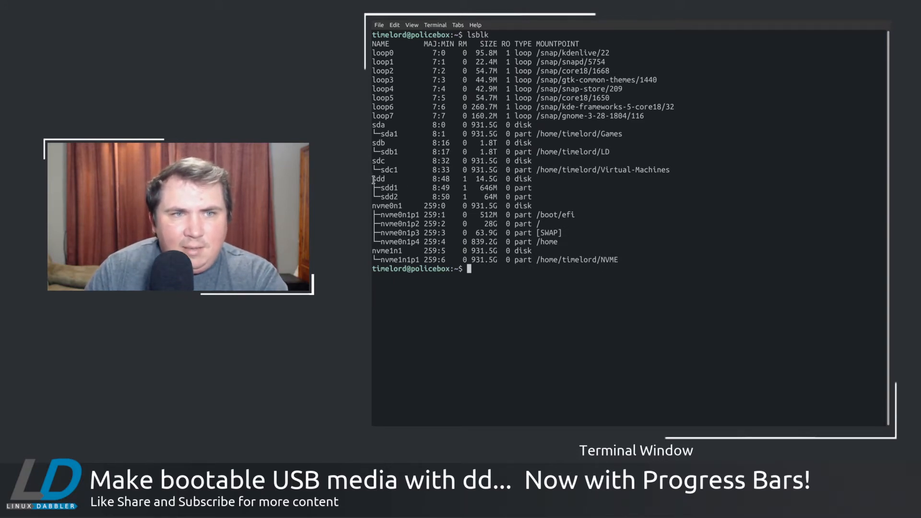
{"action": "left_click_drag", "start_coordinate": [376, 178], "coordinate": [531, 196]}
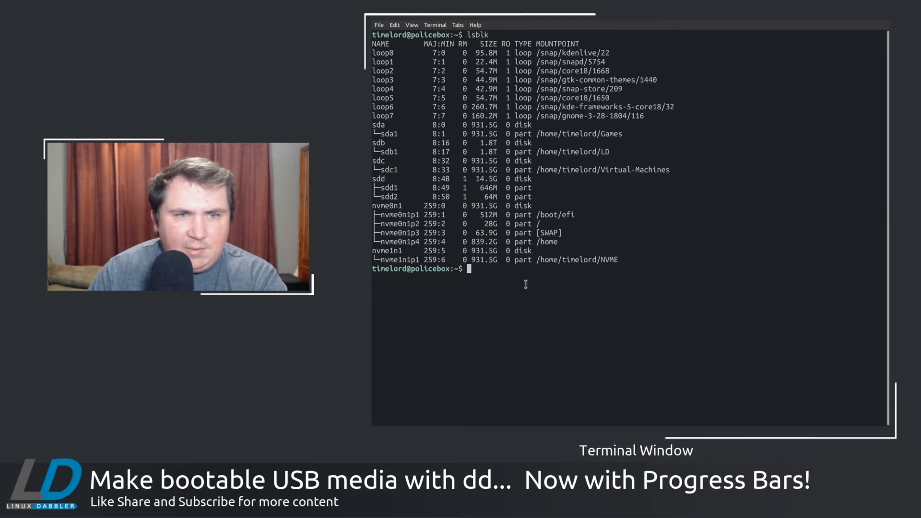
{"action": "type", "text": "clear"}
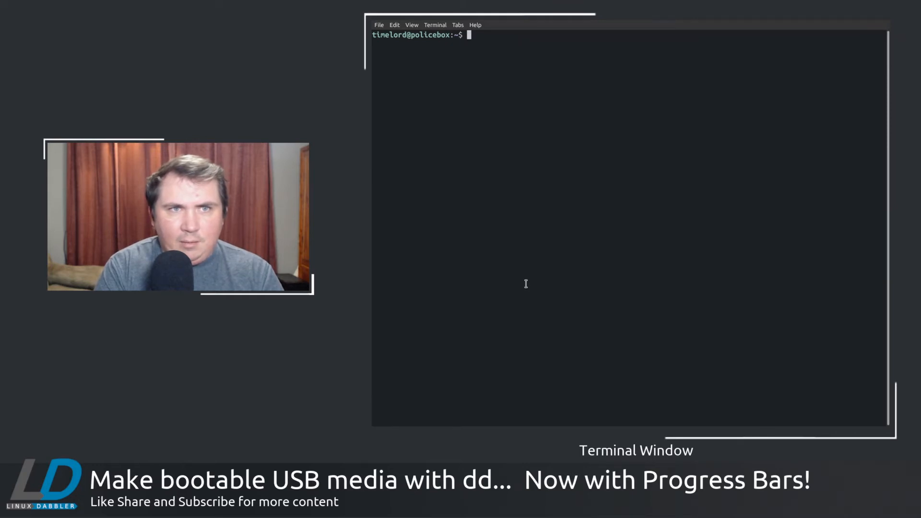
{"action": "type", "text": "cd Downloads"}
{"action": "type", "text": "ls"}
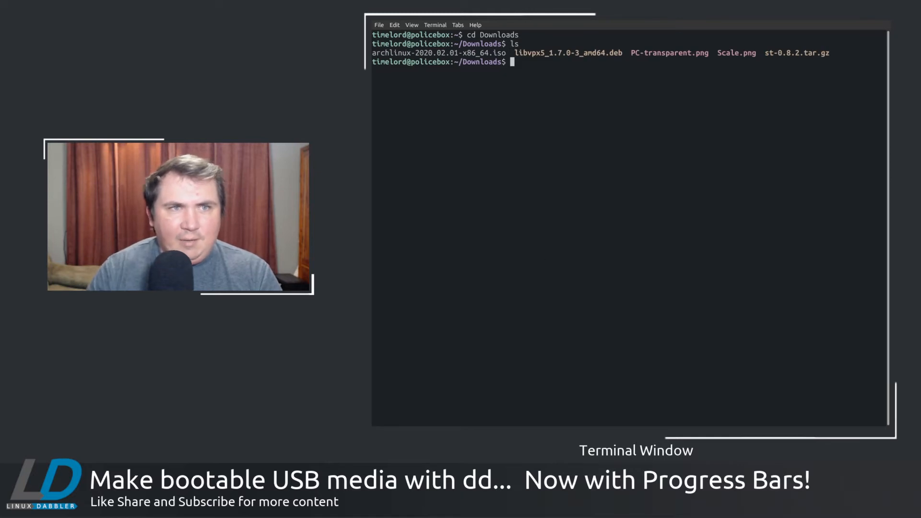
{"action": "double_click", "coordinate": [436, 52]}
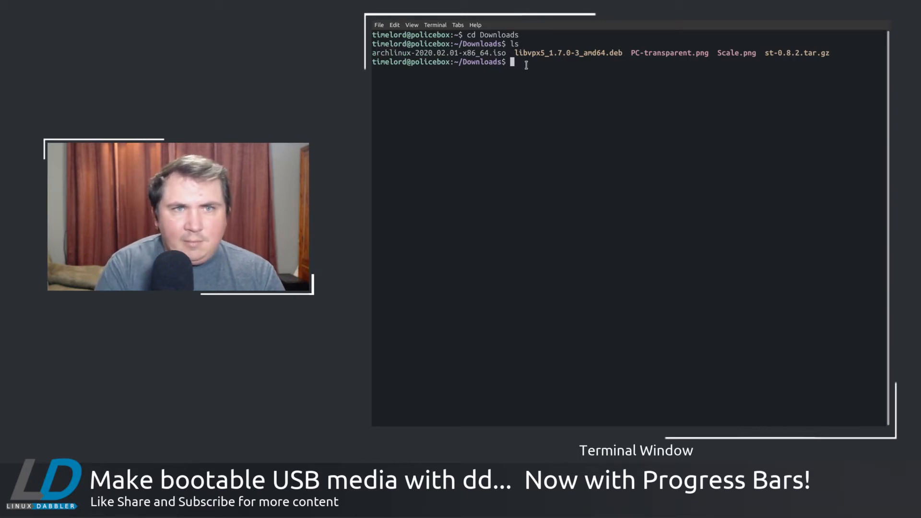
{"action": "type", "text": "cd"}
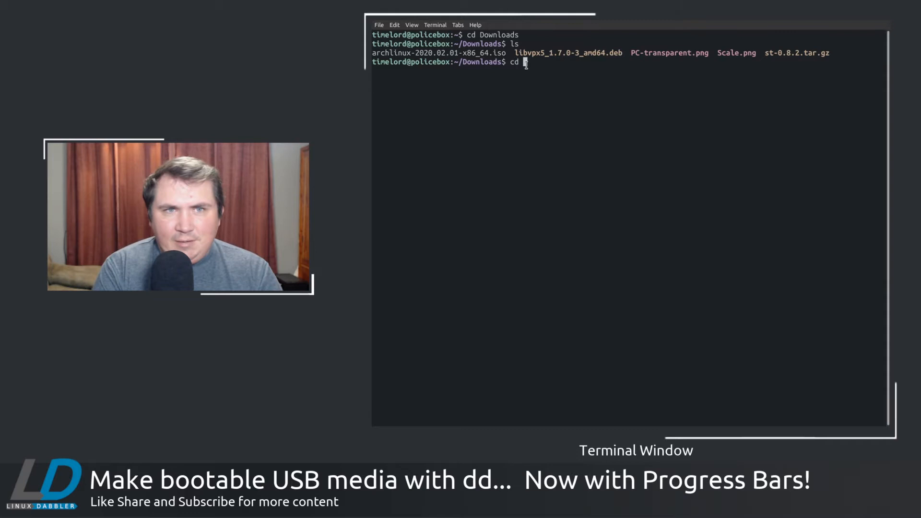
{"action": "type", "text": "cle"}
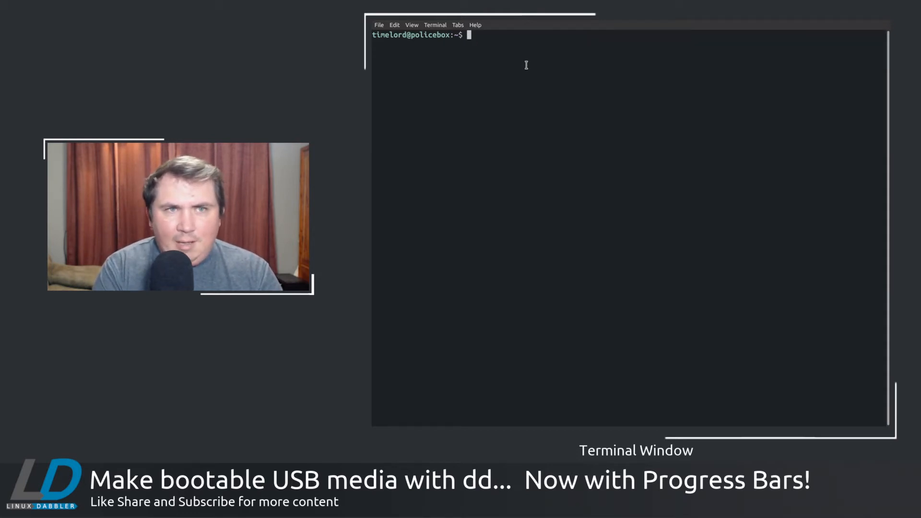
- Begin a sudo dd command reading ~/Downloads/archlinux-2020.02.01-x86_64.iso as input
{"action": "type", "text": "sudo dd"}
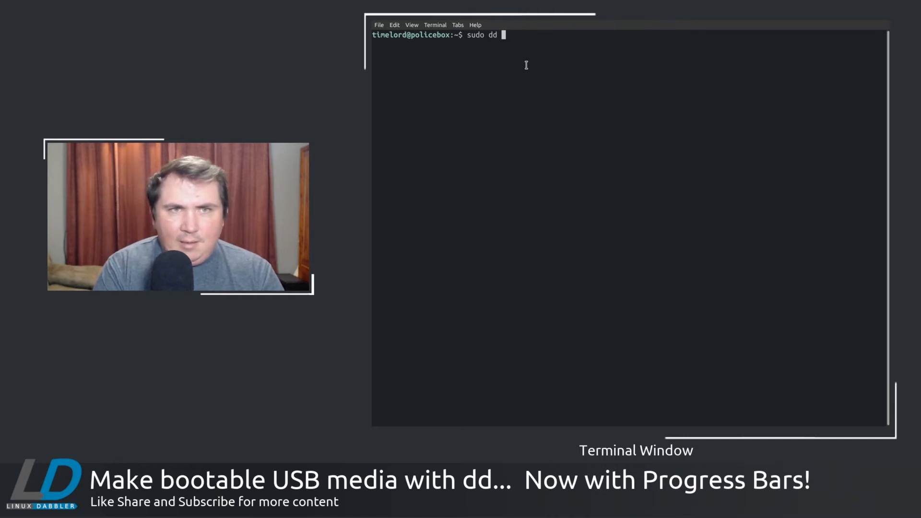
{"action": "type", "text": "if="}
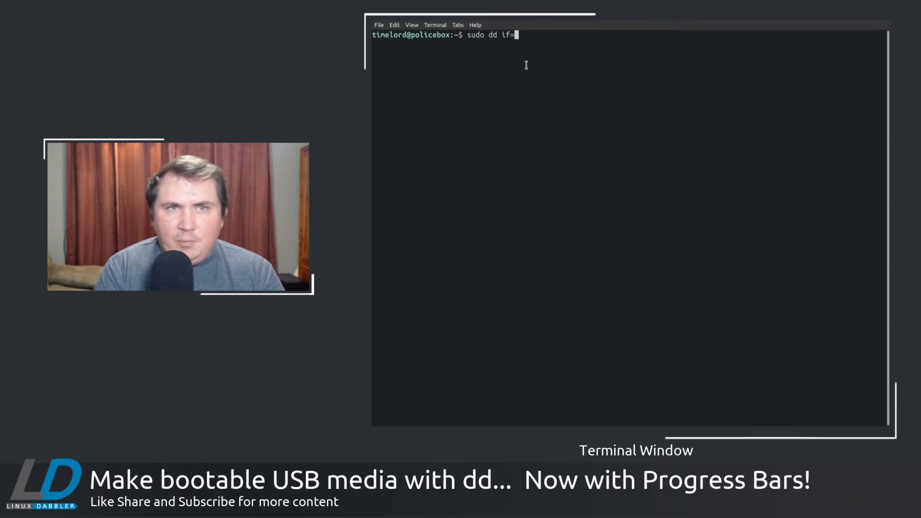
{"action": "type", "text": "~"}
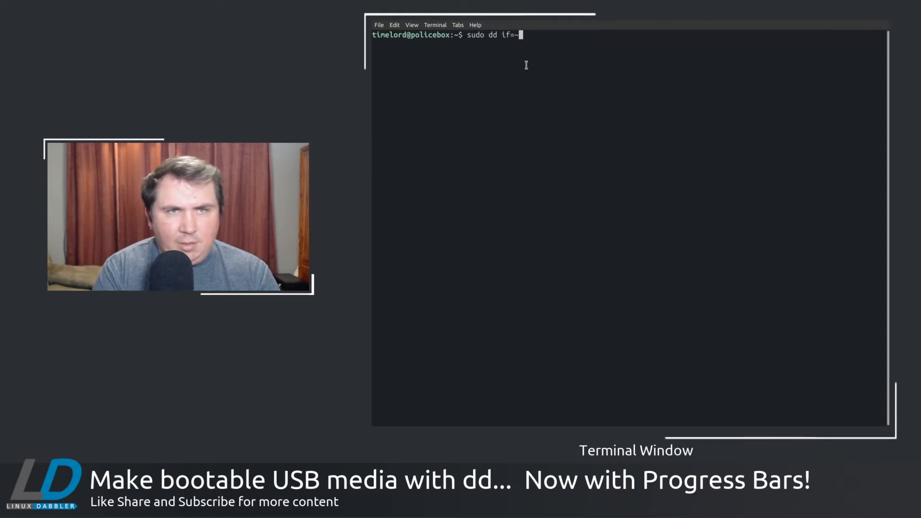
{"action": "type", "text": "/Downlao"}
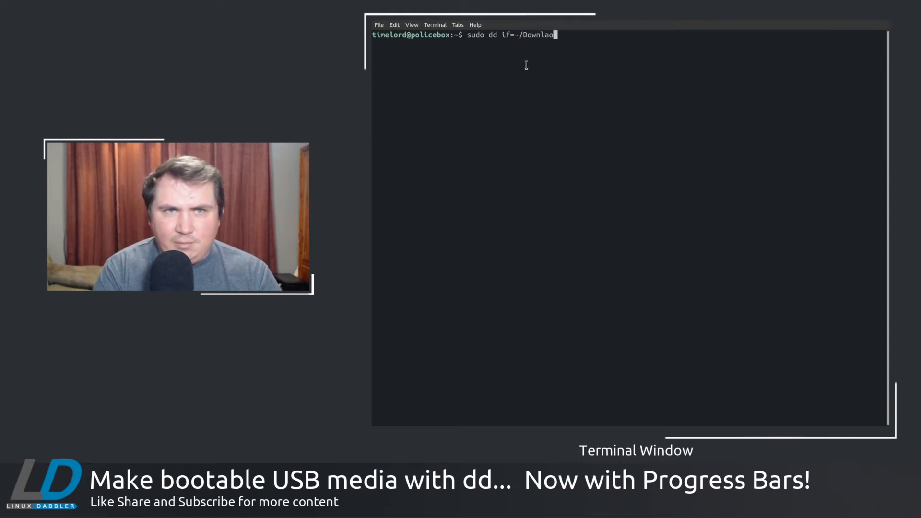
{"action": "type", "text": "ds/"}
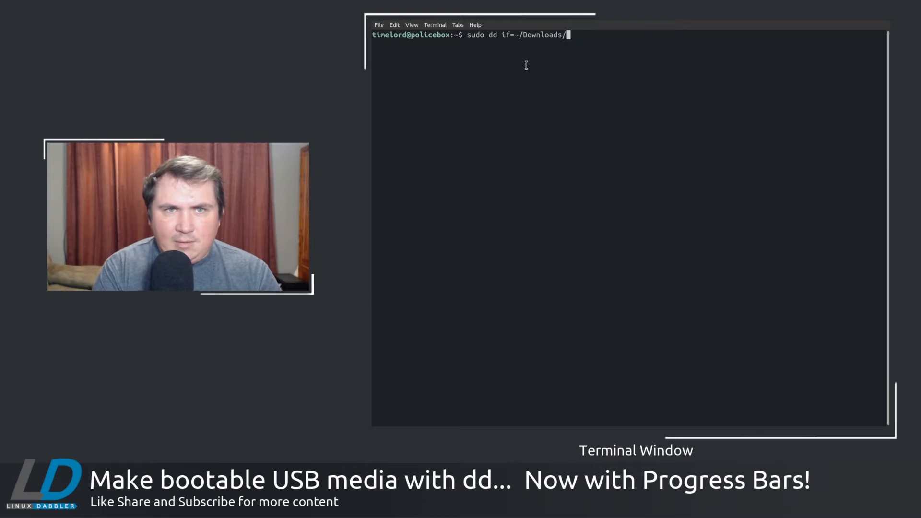
{"action": "type", "text": "archlinux-2020.02.01-x86_64.iso of="}
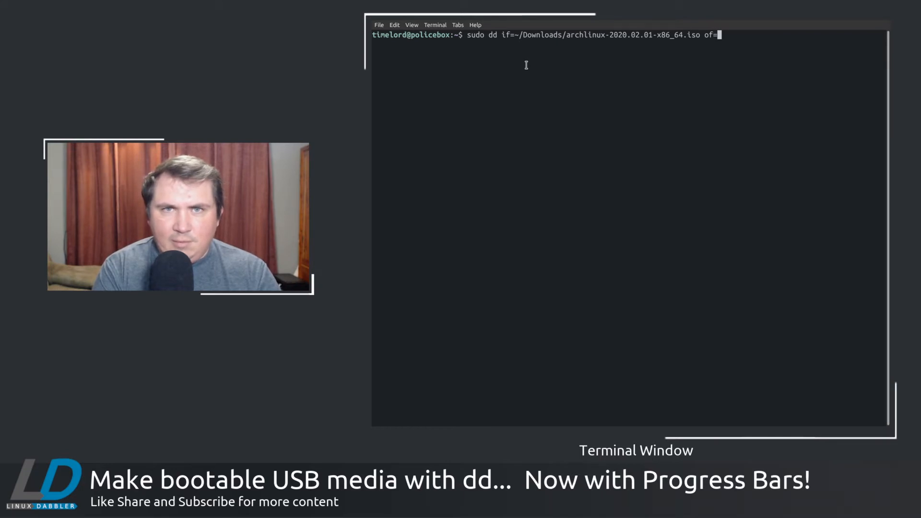
- Write the ISO to /dev/sdd with status=progress, then reopen .bashrc in Vim
{"action": "type", "text": "/dev/s"}
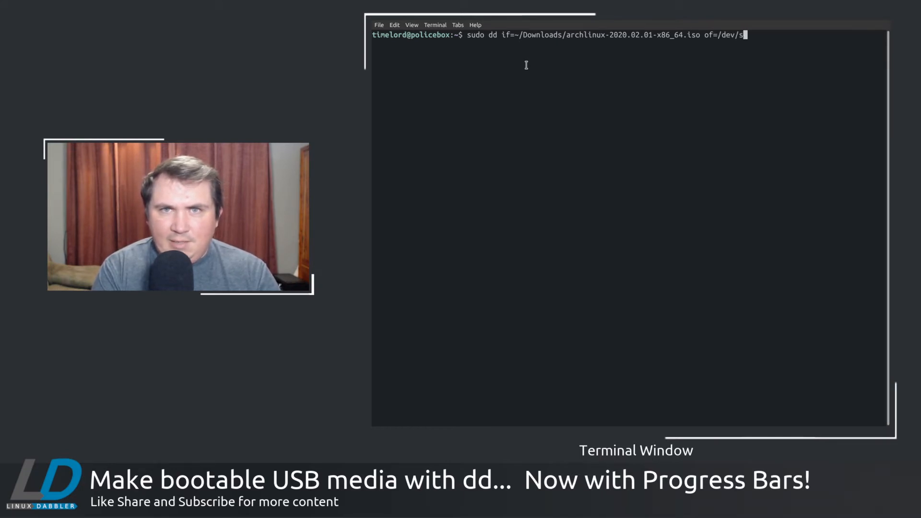
{"action": "type", "text": "dd"}
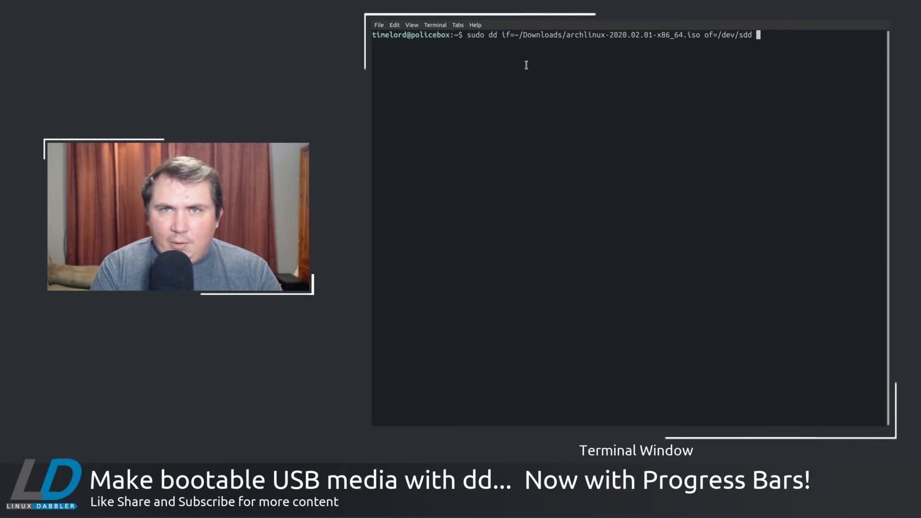
{"action": "type", "text": "status"}
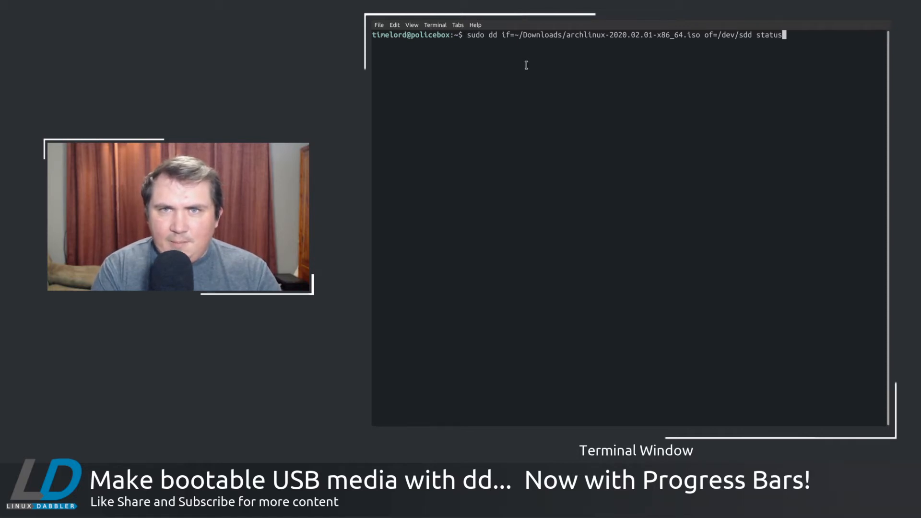
{"action": "type", "text": "=progress"}
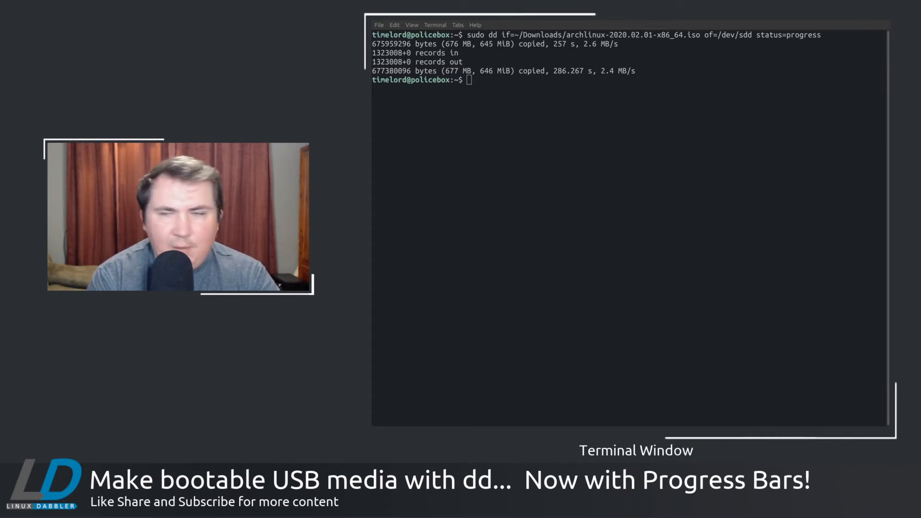
{"action": "type", "text": "vim .bashrc"}
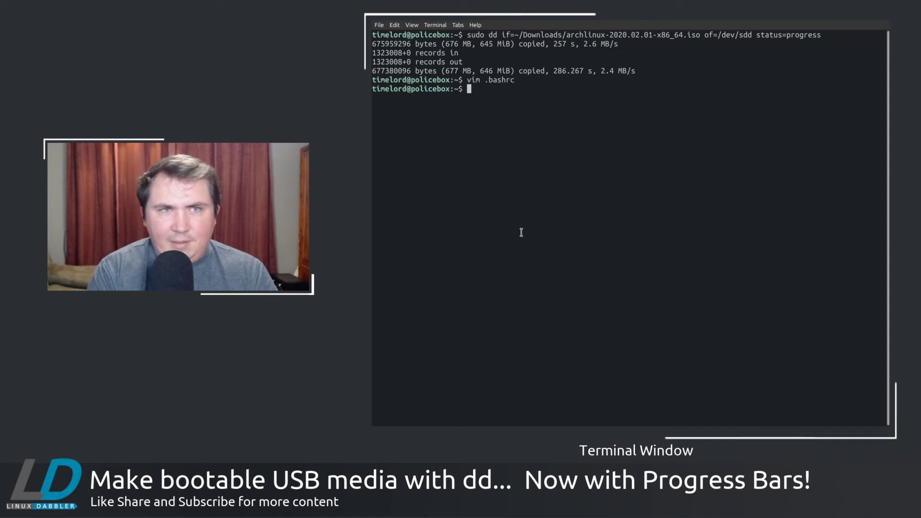
- Search apt for pv, see it is installed, and start a sudo apt install line
{"action": "type", "text": "sudo apt"}
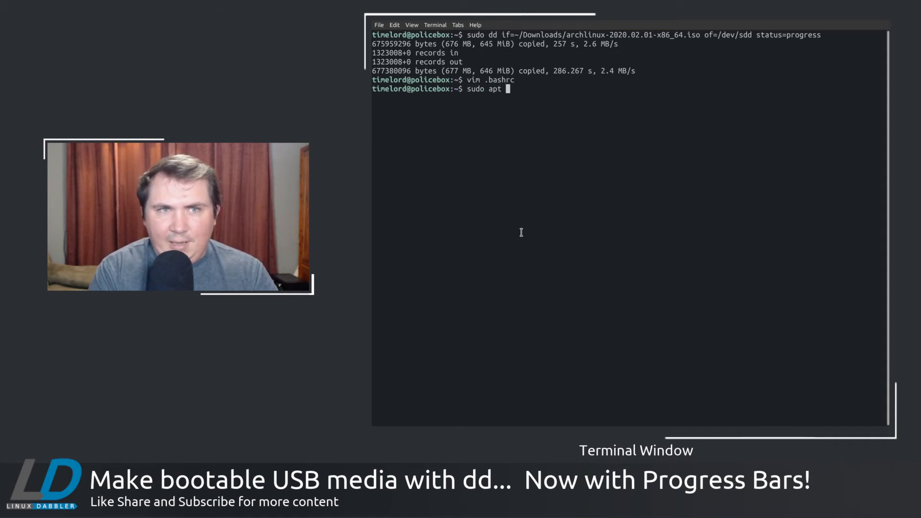
{"action": "type", "text": "search pv"}
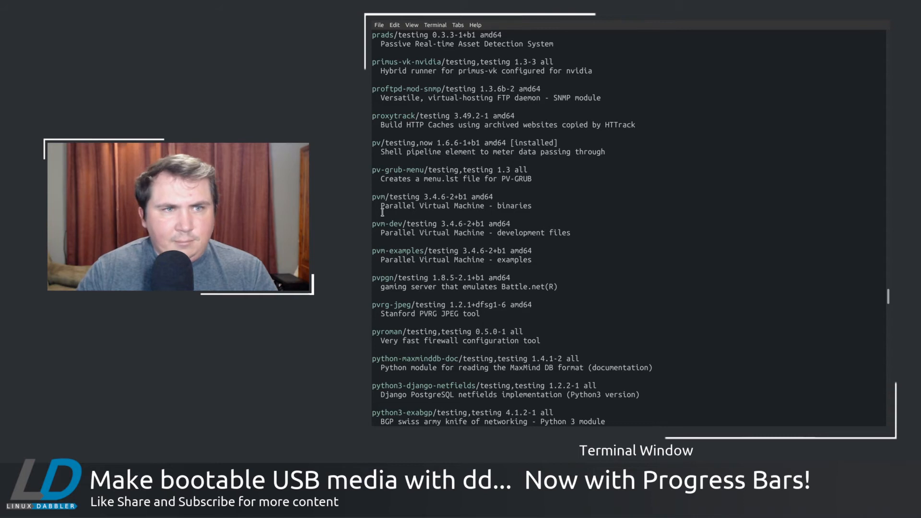
{"action": "mouse_move", "coordinate": [373, 148]}
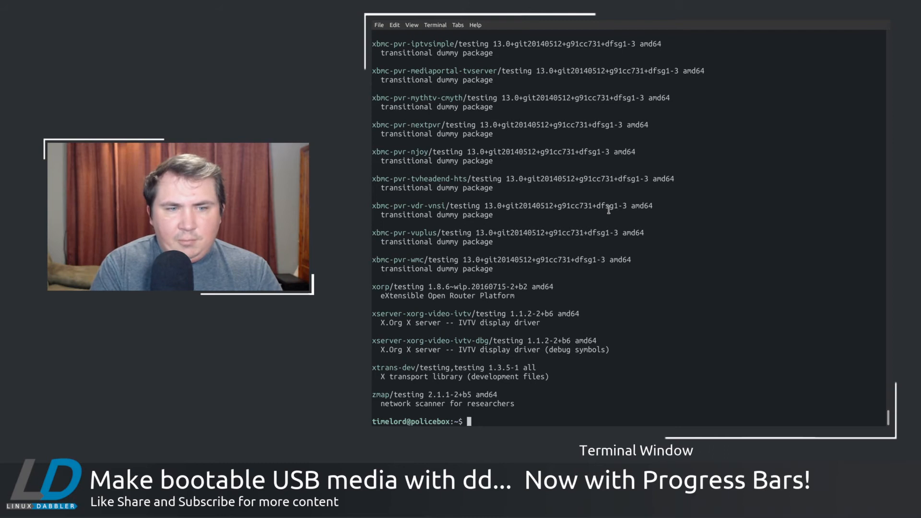
{"action": "type", "text": "sudo apt install"}
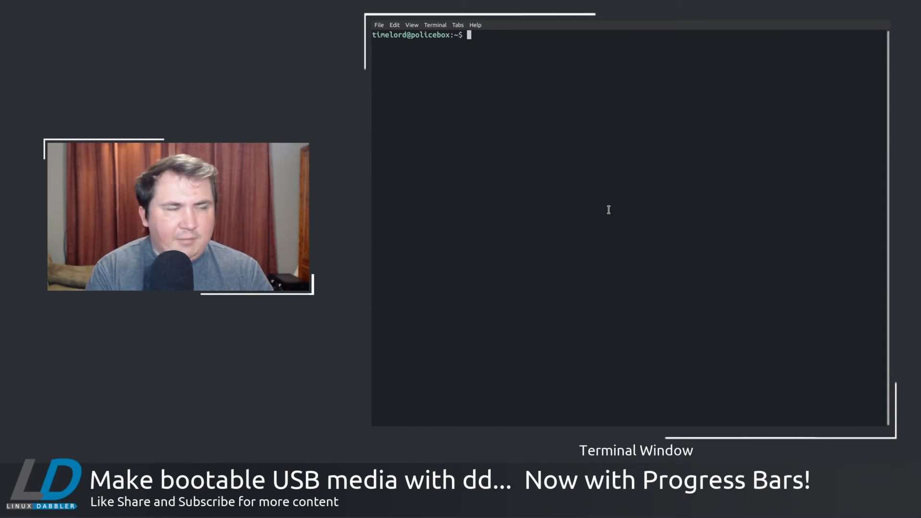
- Browse the pv manual page's OPTIONS section and quit back to the prompt
{"action": "type", "text": "man"}
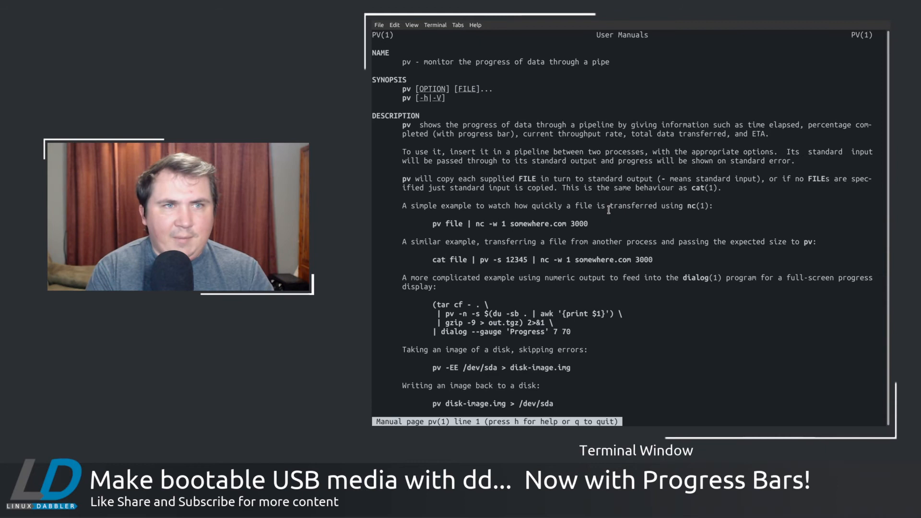
{"action": "scroll", "scroll_direction": "down", "scroll_amount": 3}
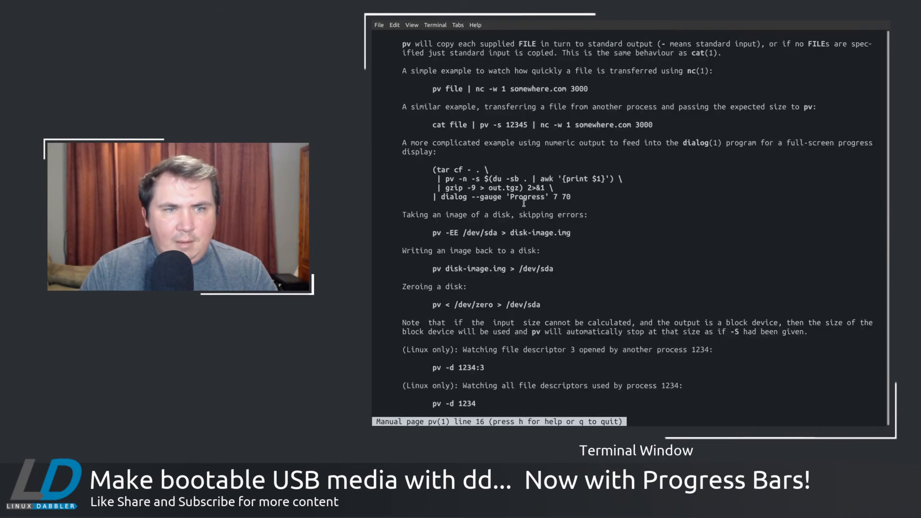
{"action": "scroll", "scroll_direction": "down", "scroll_amount": 3}
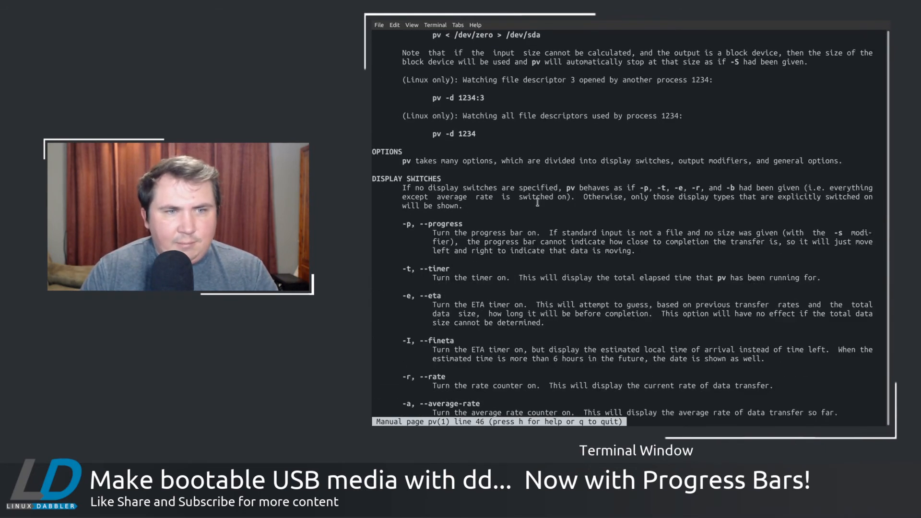
{"action": "scroll", "scroll_direction": "down", "scroll_amount": 3}
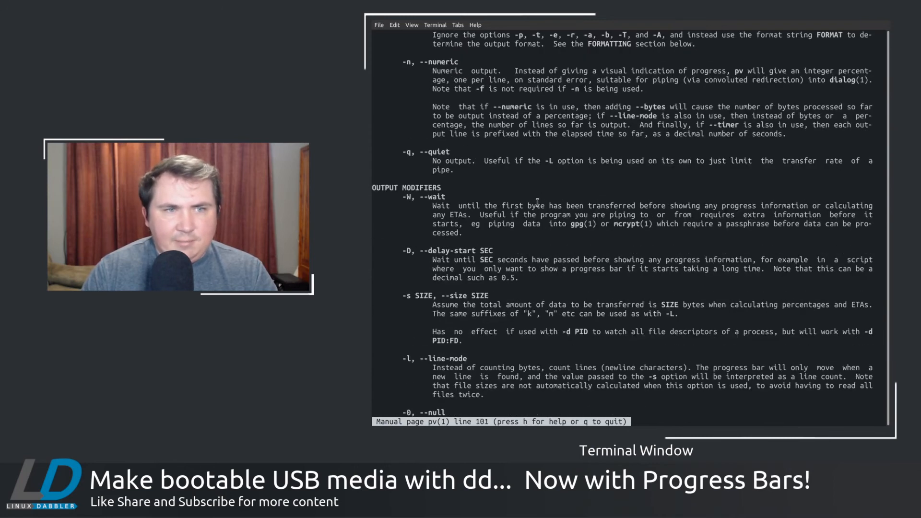
{"action": "scroll", "scroll_direction": "down", "scroll_amount": 3}
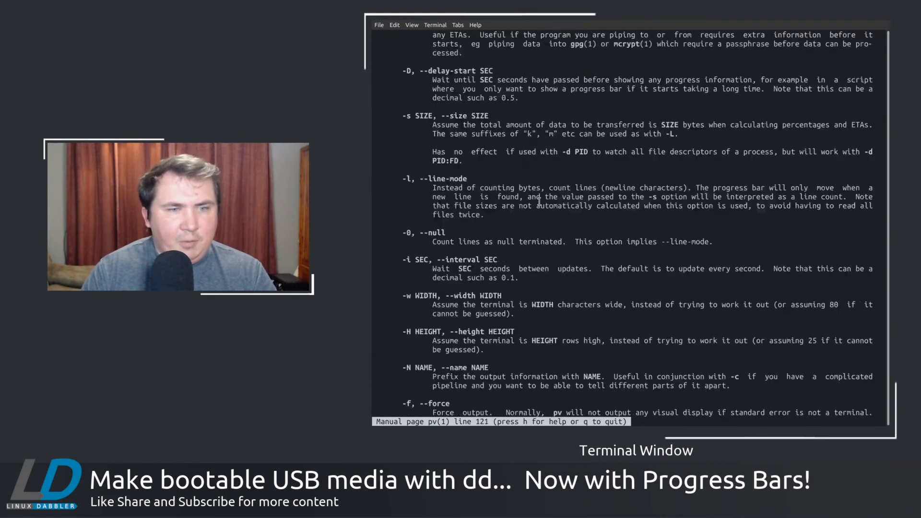
{"action": "key", "text": "q"}
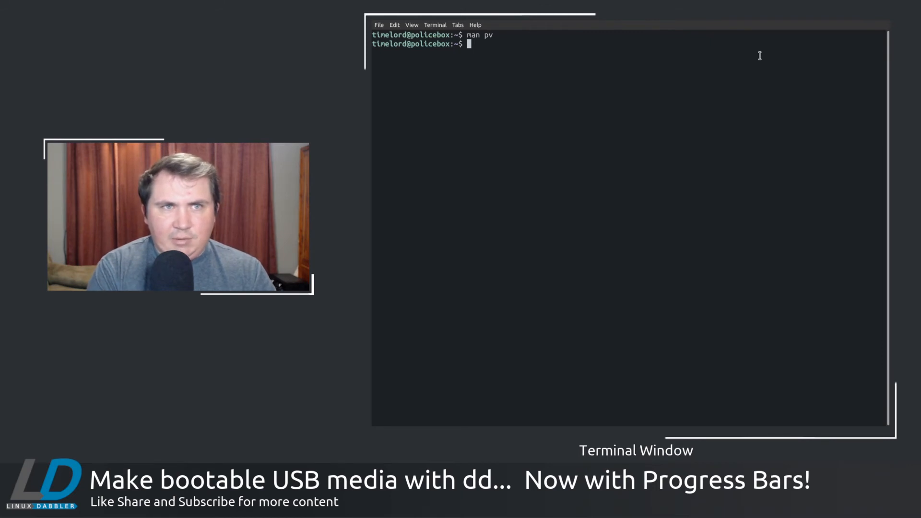
- Run pv ~/Downloads/archlinux-2020.02.01-x86_64.iso | sudo dd of=/dev/sdd to copy with a progress bar
{"action": "type", "text": "pv ~"}
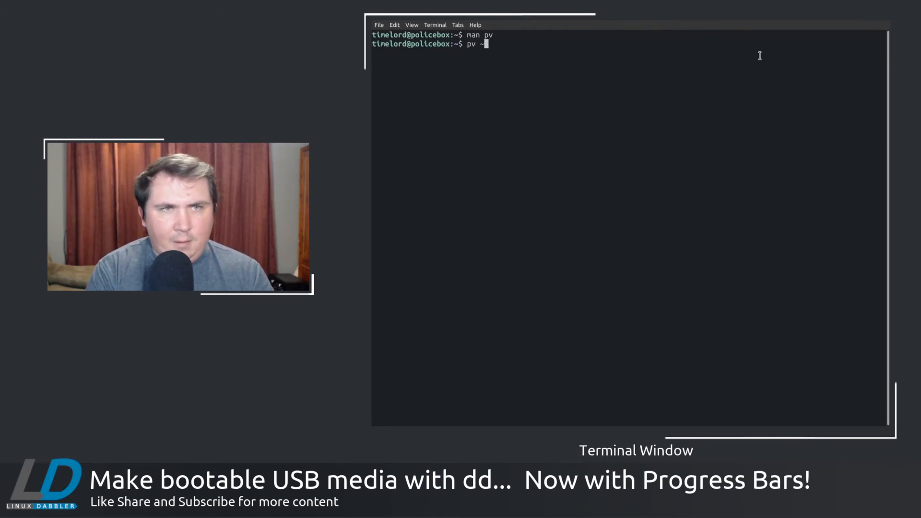
{"action": "type", "text": "/Downloads/"}
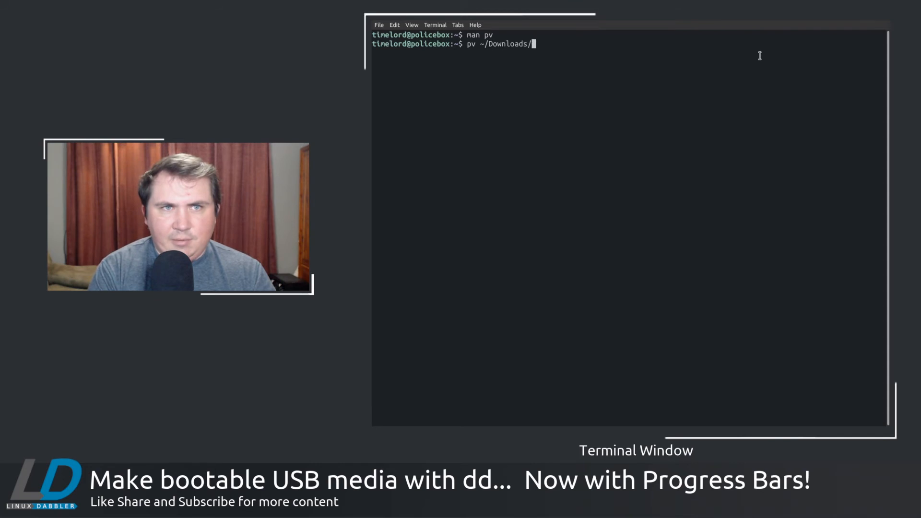
{"action": "type", "text": "archlinux-2020.02.01-x86_64.iso"}
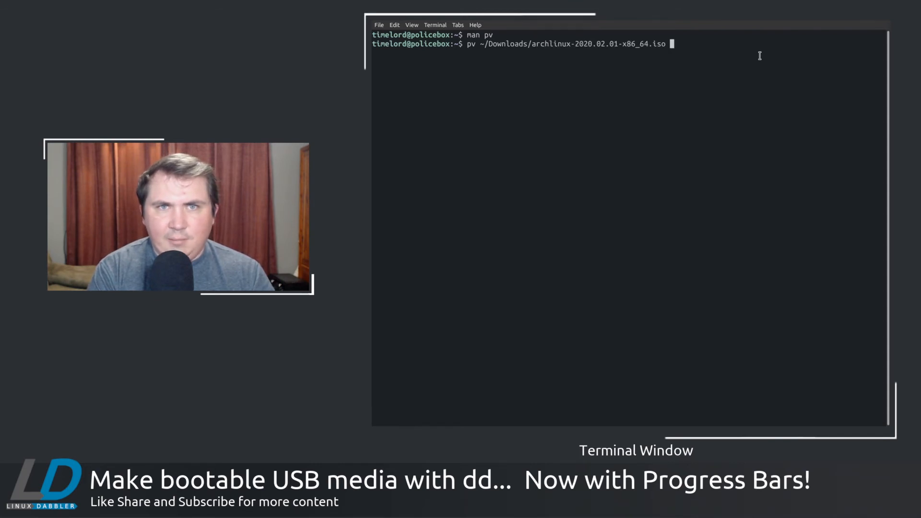
{"action": "type", "text": "|"}
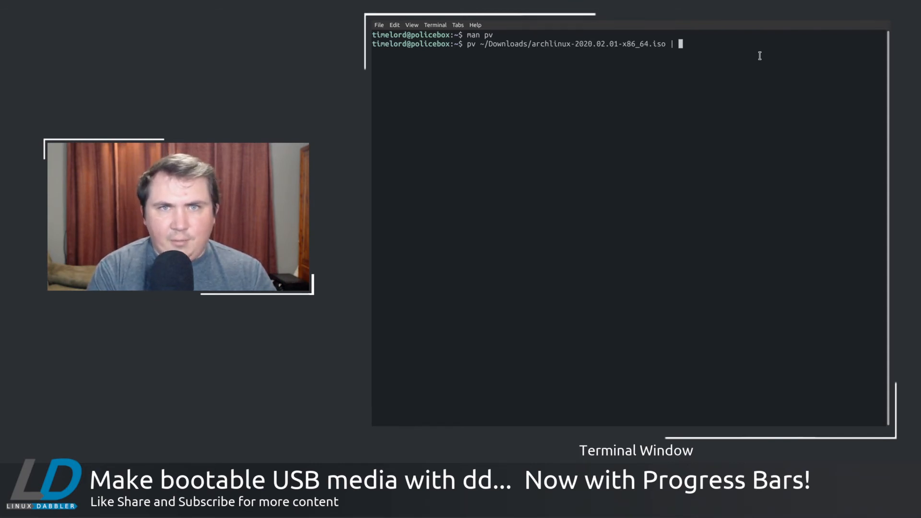
{"action": "type", "text": "sudo dd"}
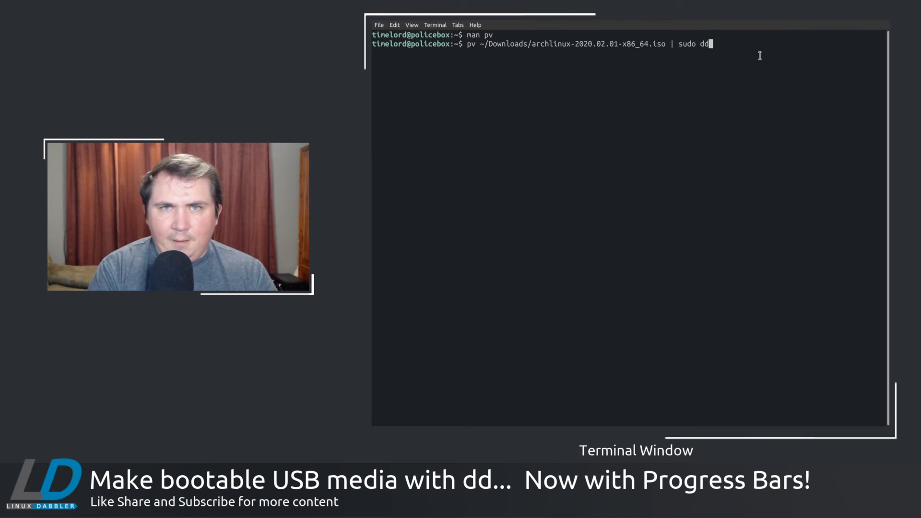
{"action": "type", "text": "of="}
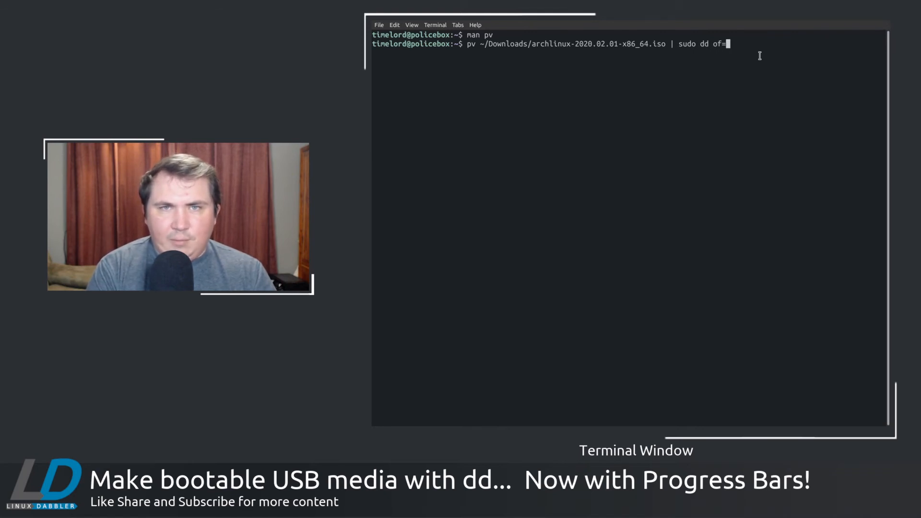
{"action": "type", "text": "/dev"}
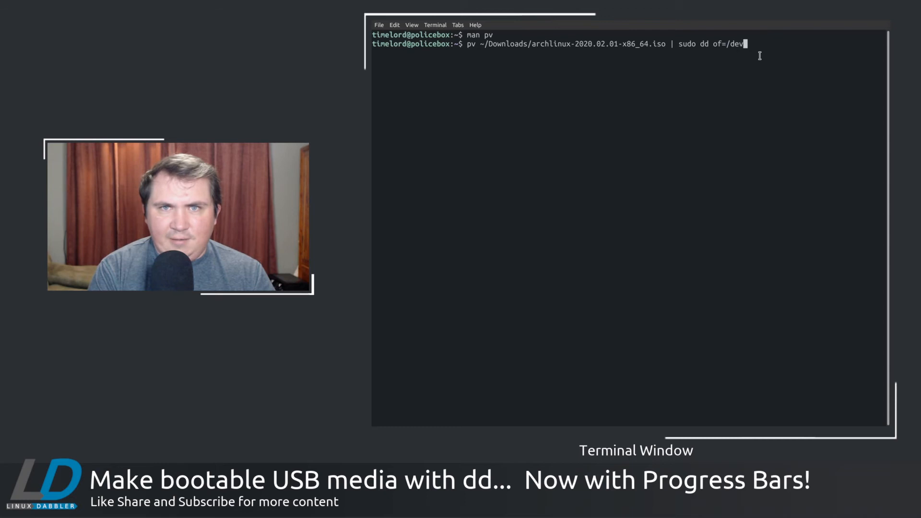
{"action": "type", "text": "sdd"}
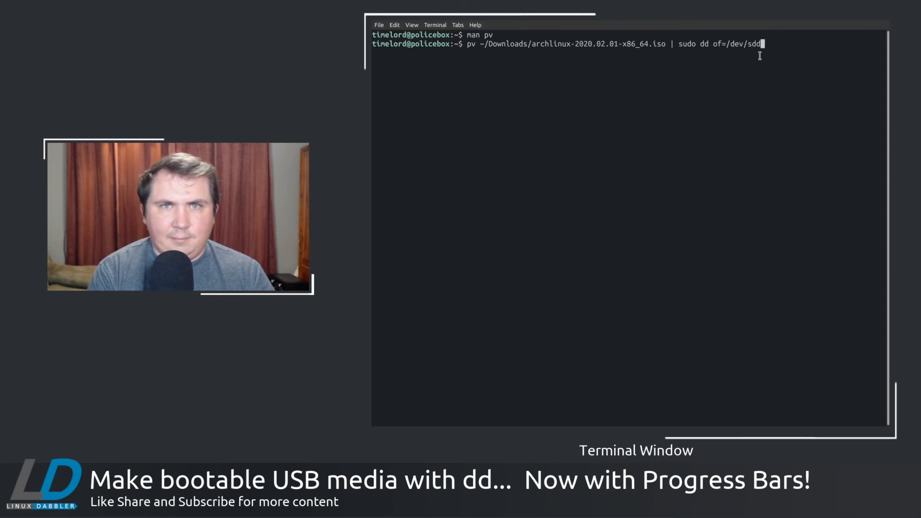
{"action": "key", "text": "Return"}
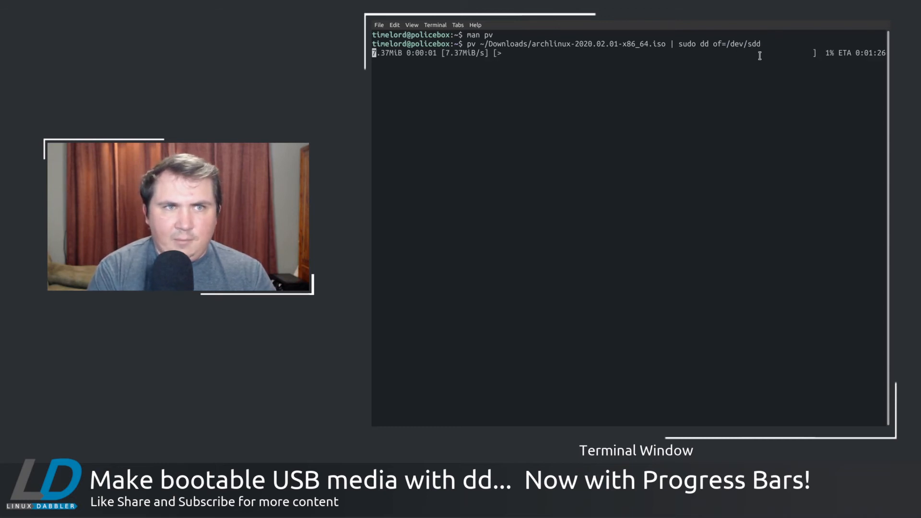